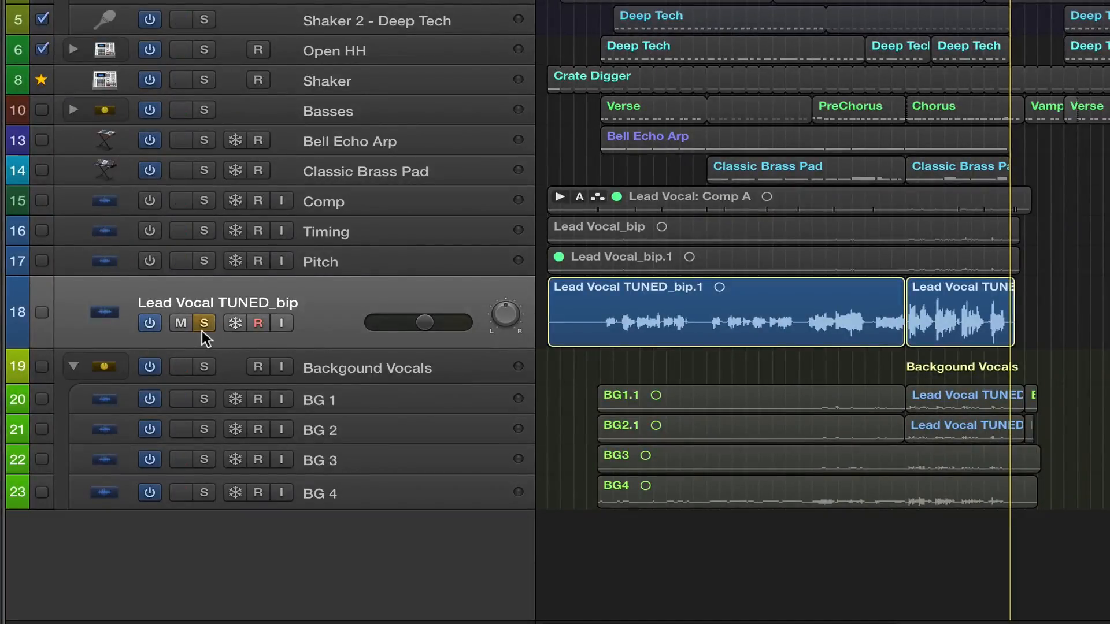
mouse_move(969, 336)
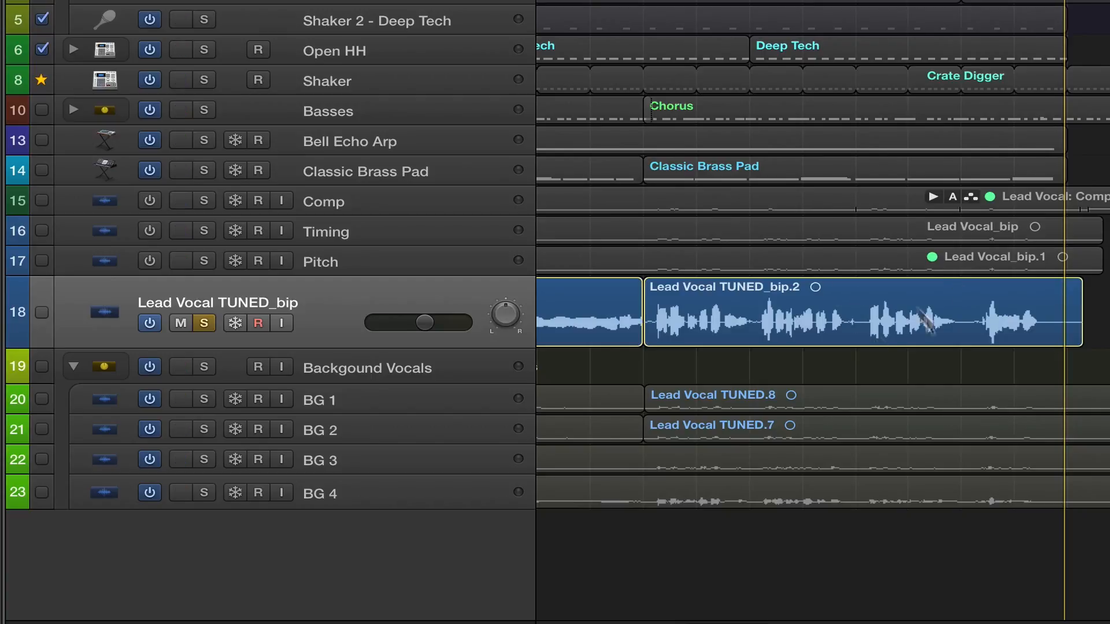
mouse_move(880, 327)
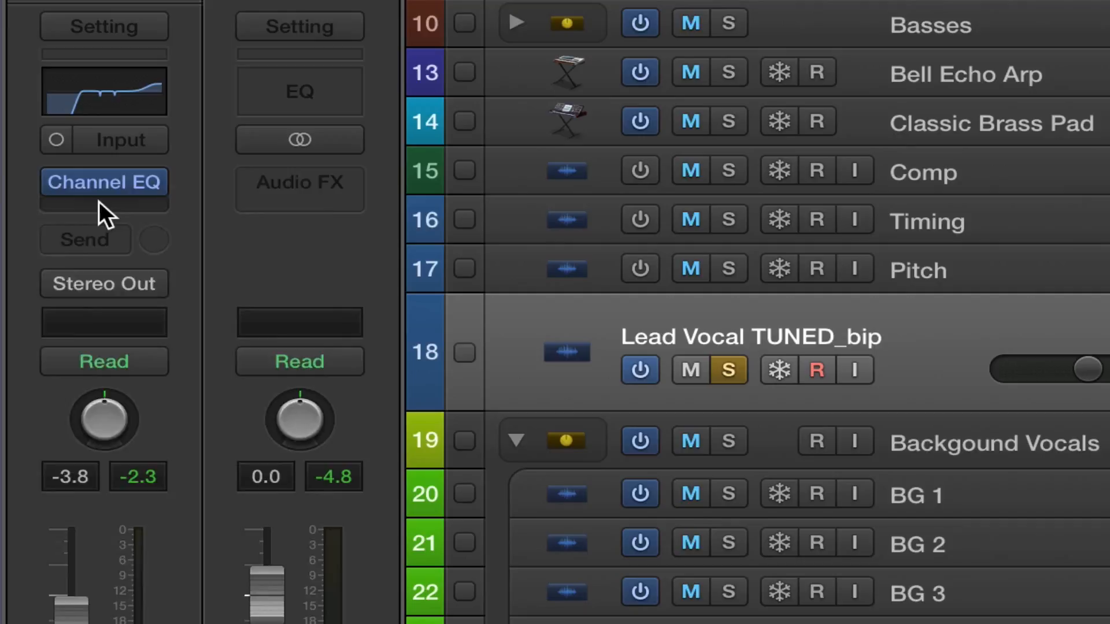
Insert Dynamics > Compressor in the empty Audio FX slot of Lead Vocal TUNED_bip
click(104, 183)
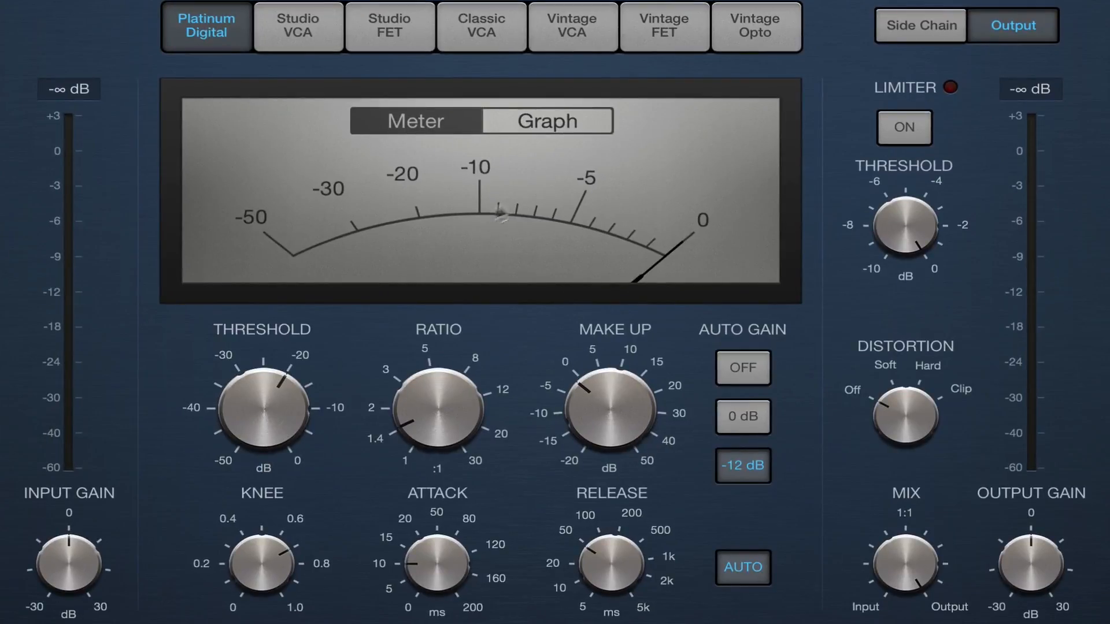
mouse_move(488, 214)
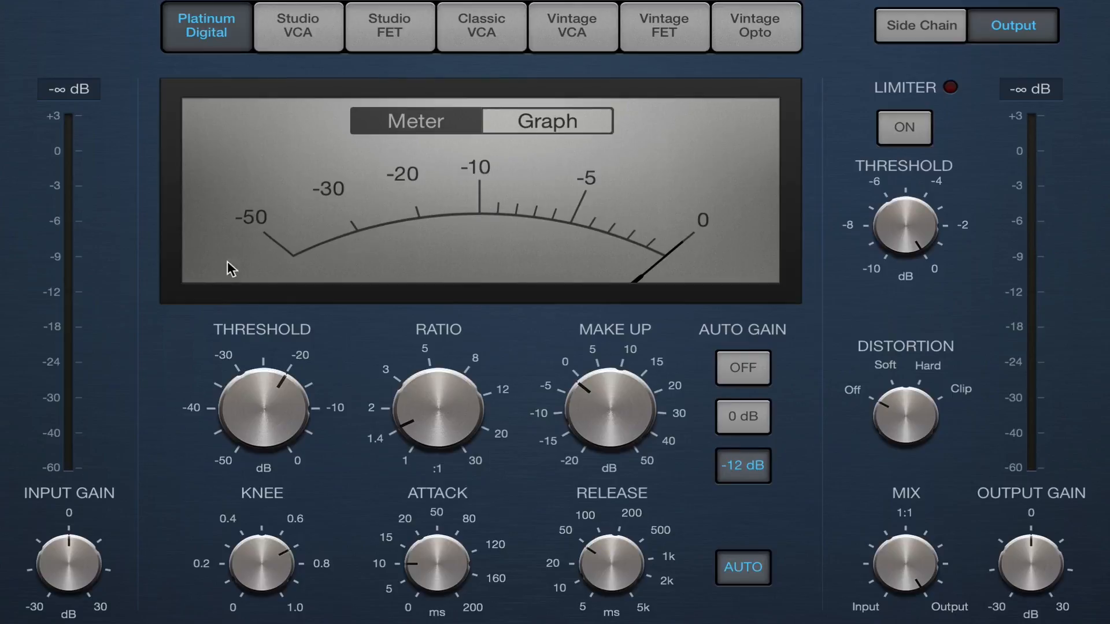
mouse_move(154, 220)
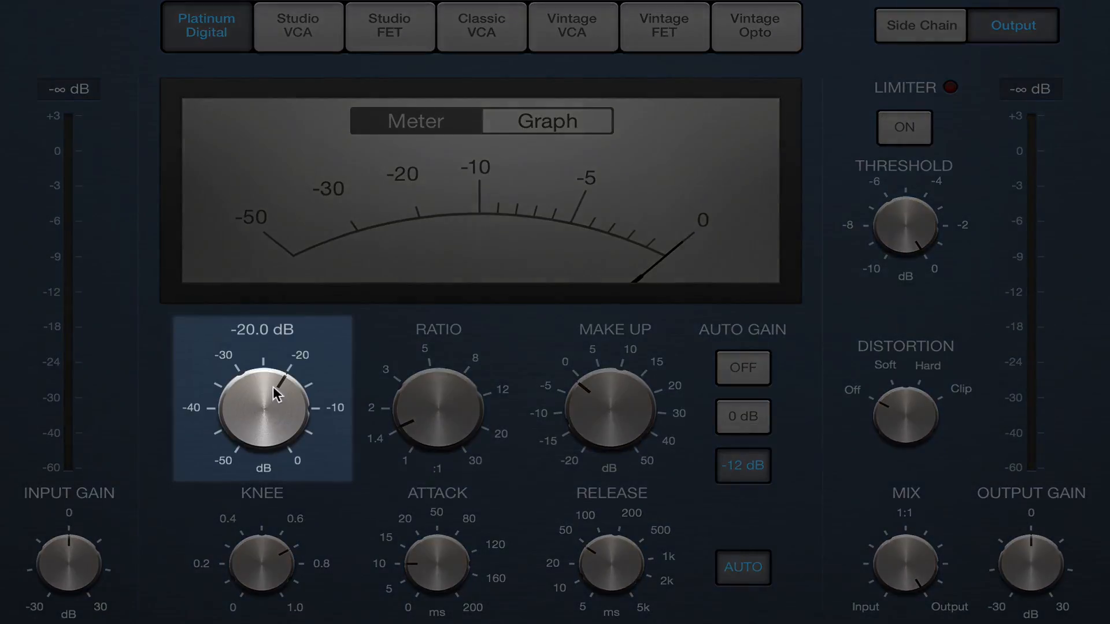
Bring the Compressor Threshold down to roughly -29.5 dB during playback
drag(272, 393, 255, 403)
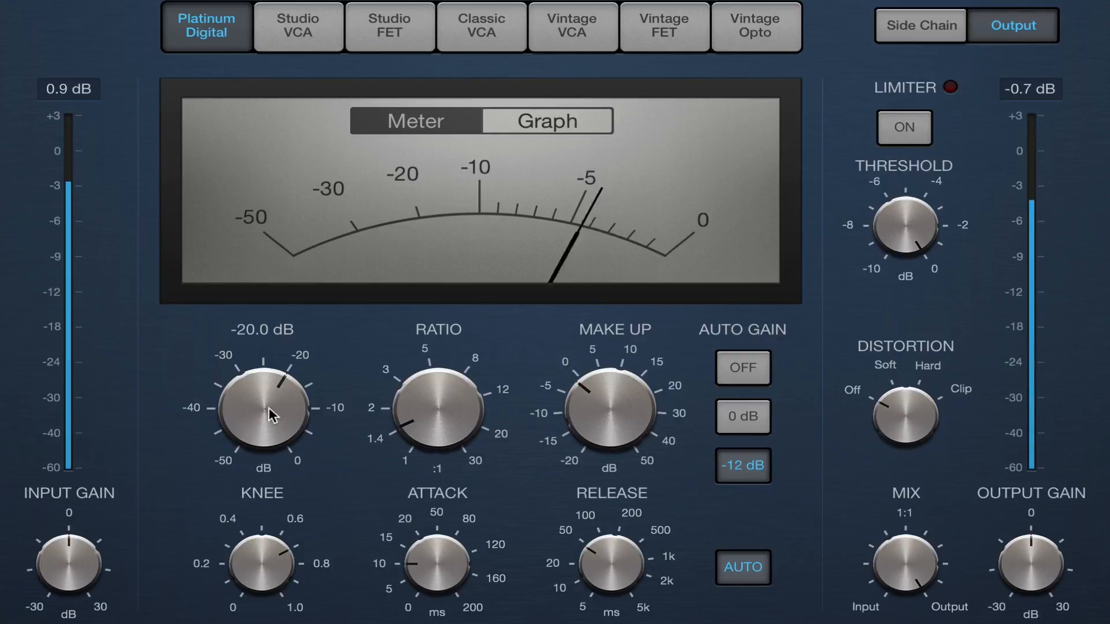
drag(269, 413, 258, 435)
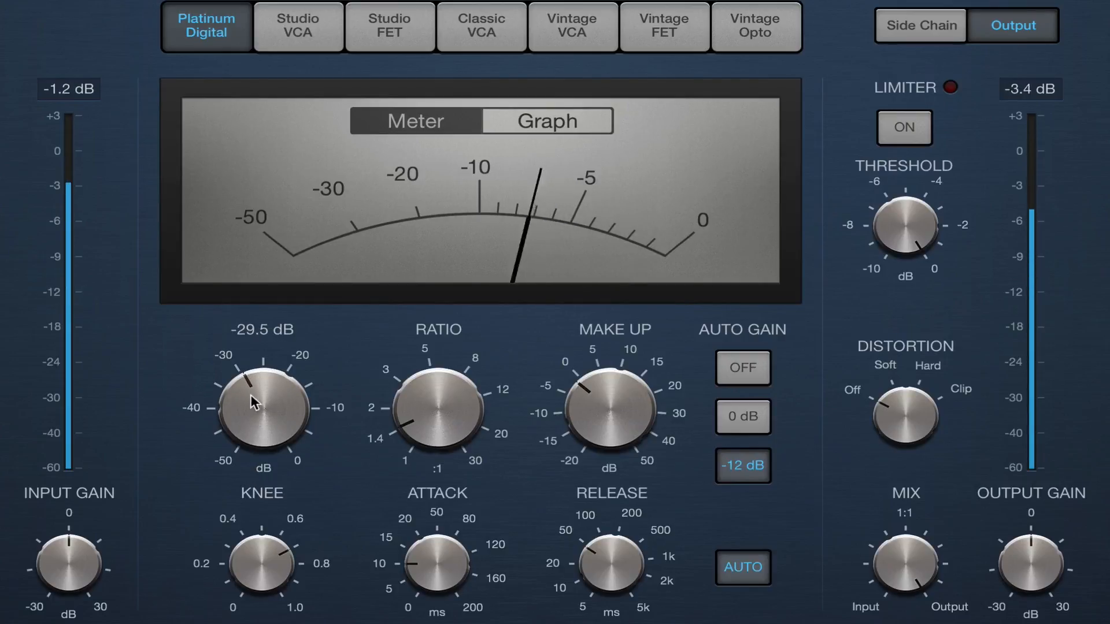
drag(261, 407, 262, 439)
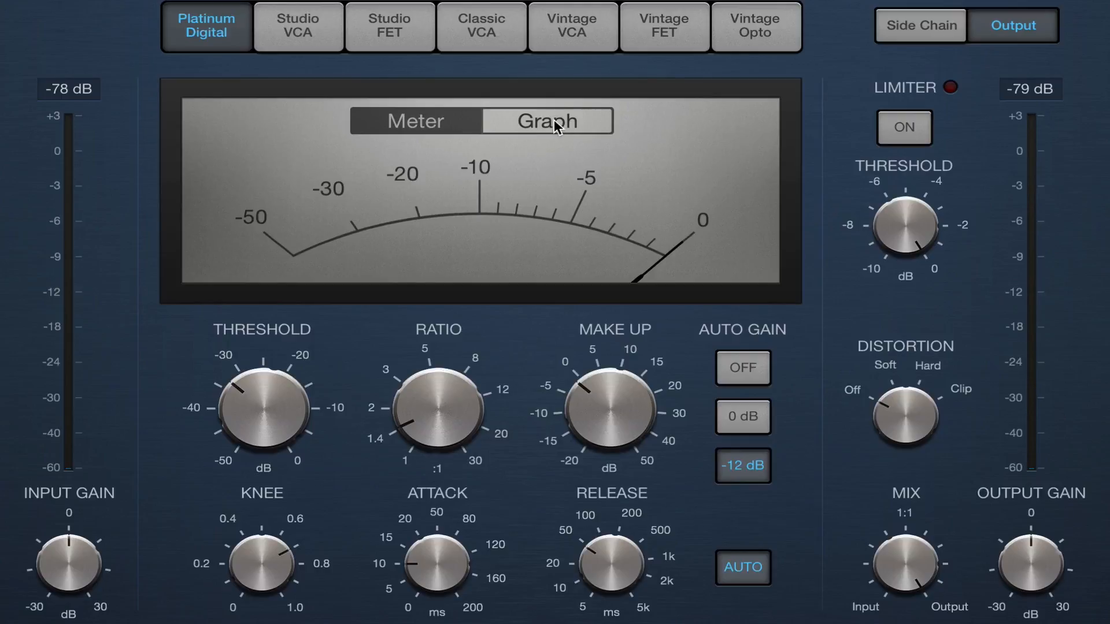
Show the compression curve graph and adjust a compressor knob, with the ratio ending near 5:1
click(545, 121)
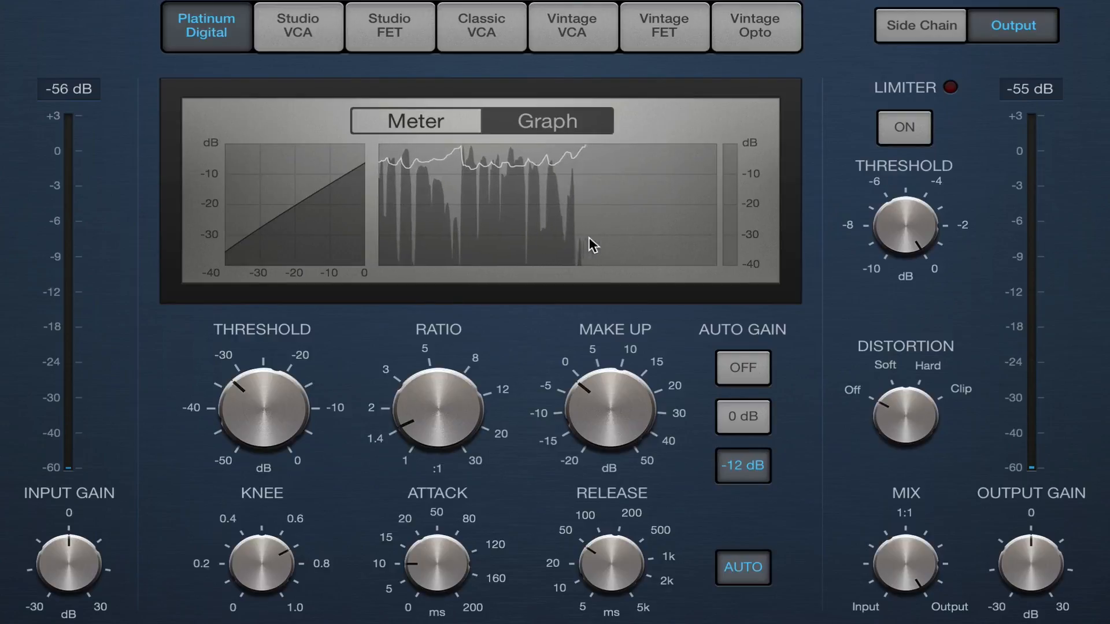
drag(417, 396, 414, 421)
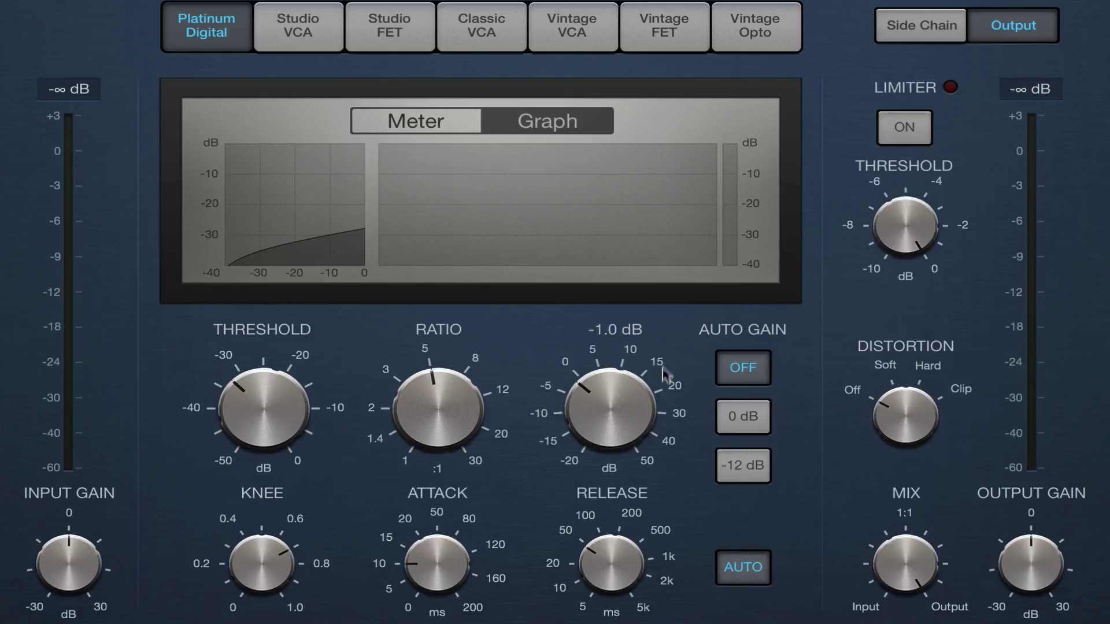
mouse_move(686, 347)
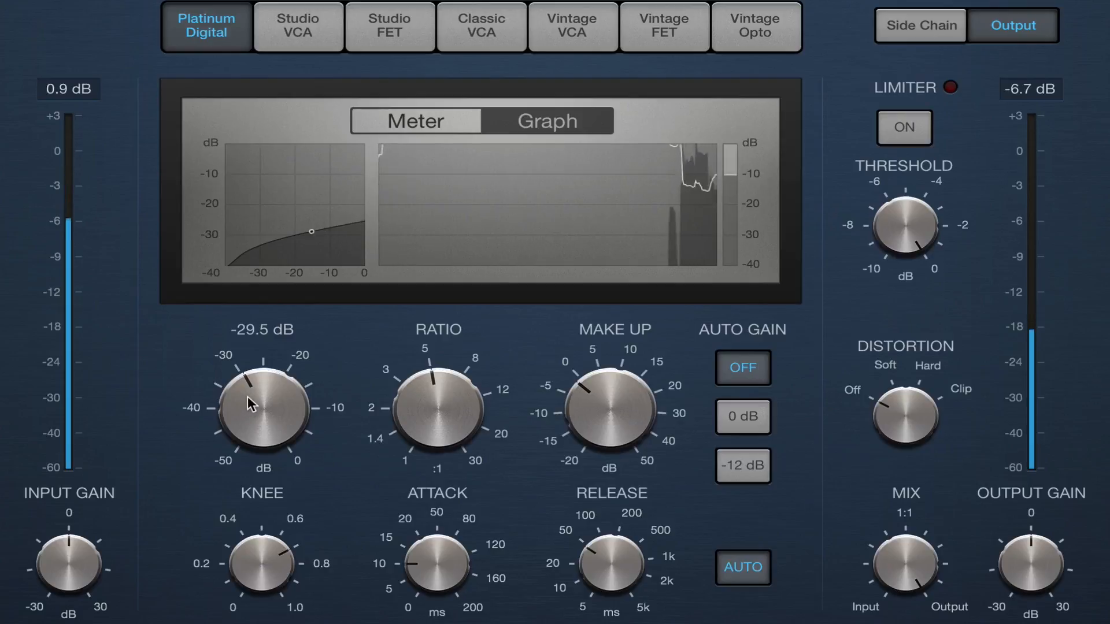
Raise the Threshold back up from -29.5 dB toward -20 dB during playback
drag(262, 407, 255, 368)
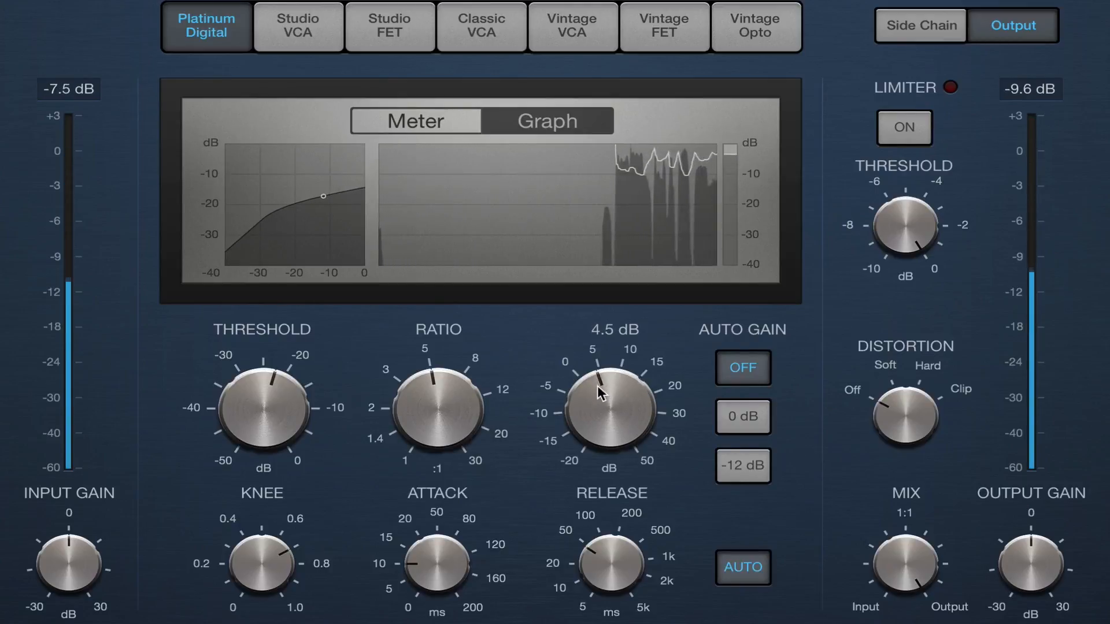
Turn the Compressor's Make Up gain up to about 4.5 dB
drag(606, 393, 606, 407)
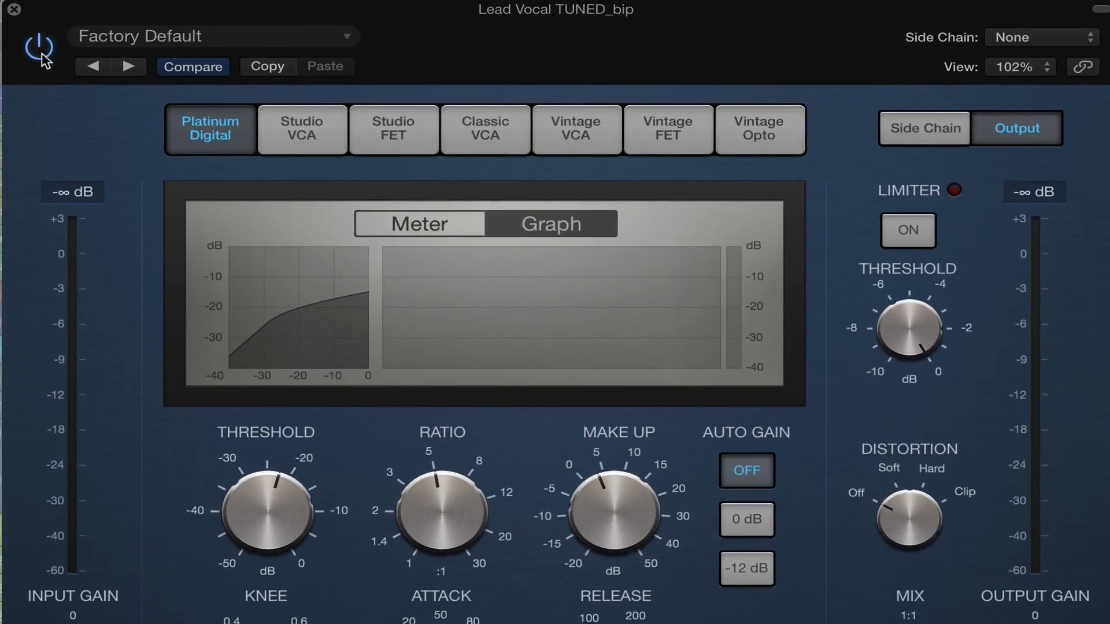
Bypass and re-enable the Compressor twice during playback, leaving it active
click(41, 44)
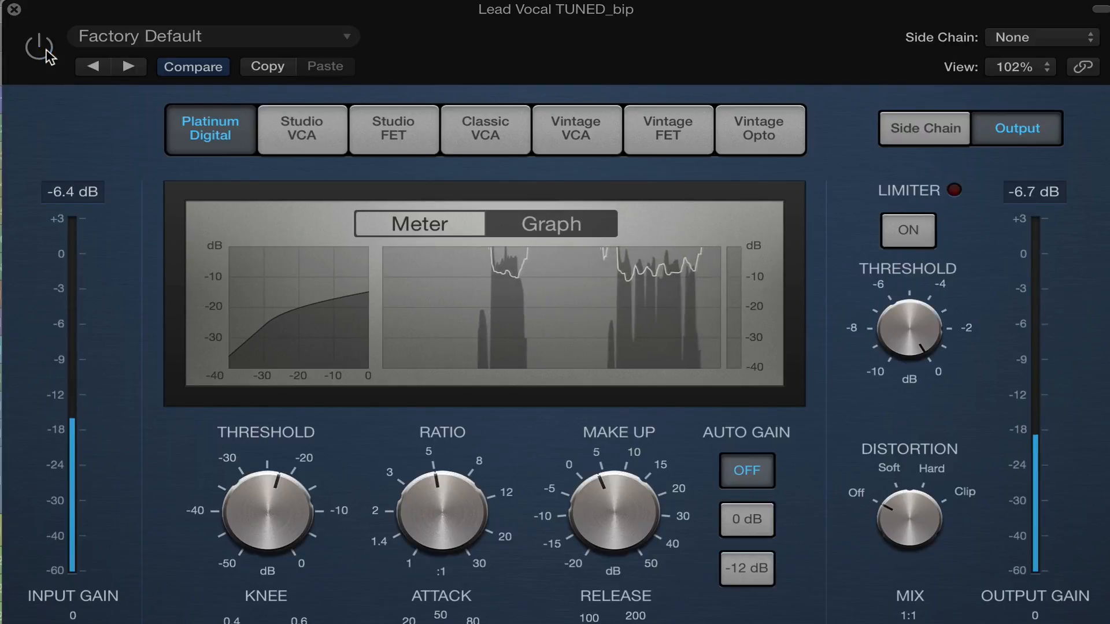
click(41, 43)
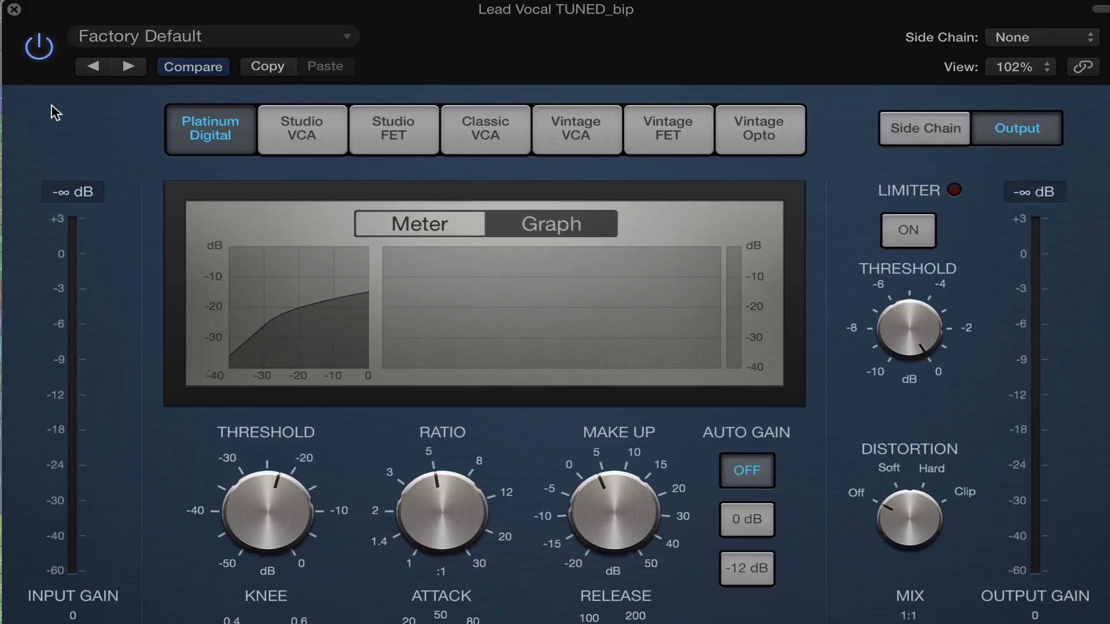
mouse_move(65, 93)
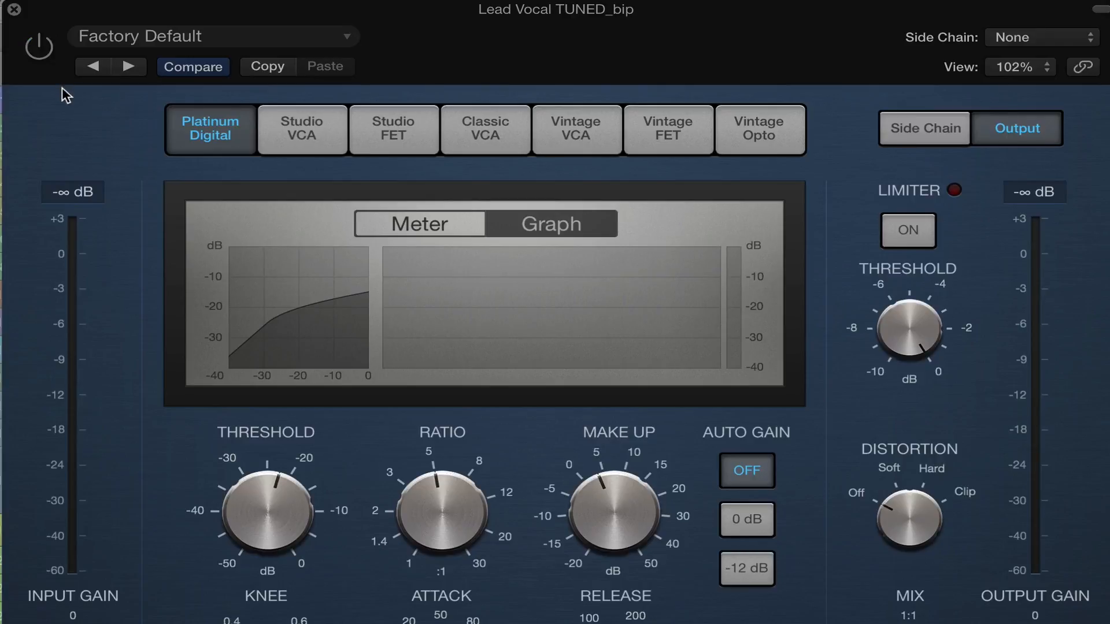
mouse_move(49, 67)
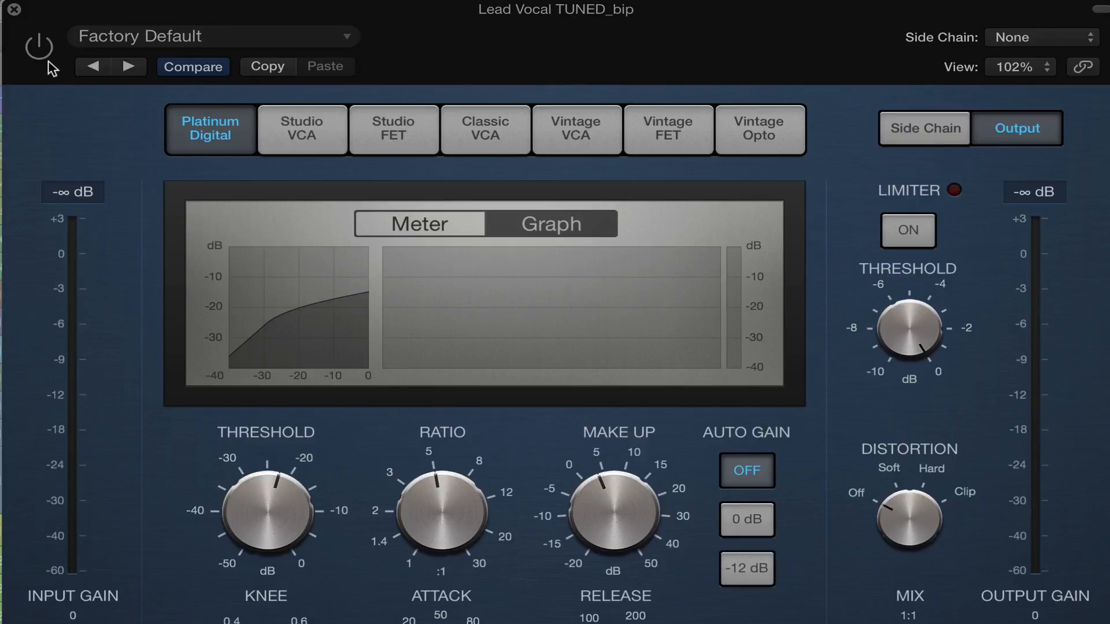
click(38, 45)
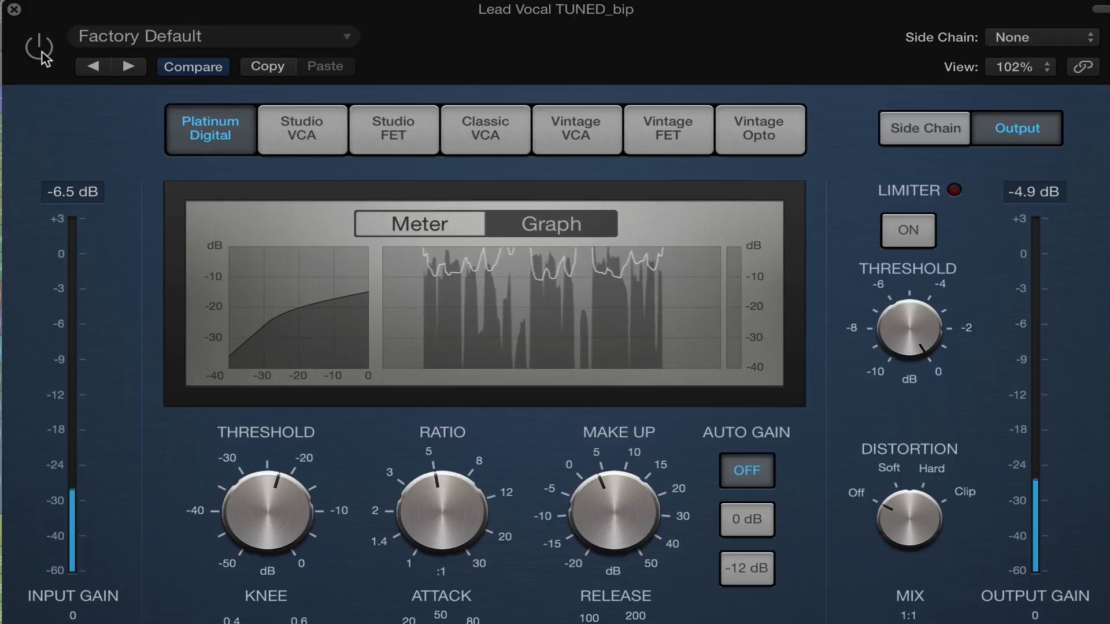
click(39, 45)
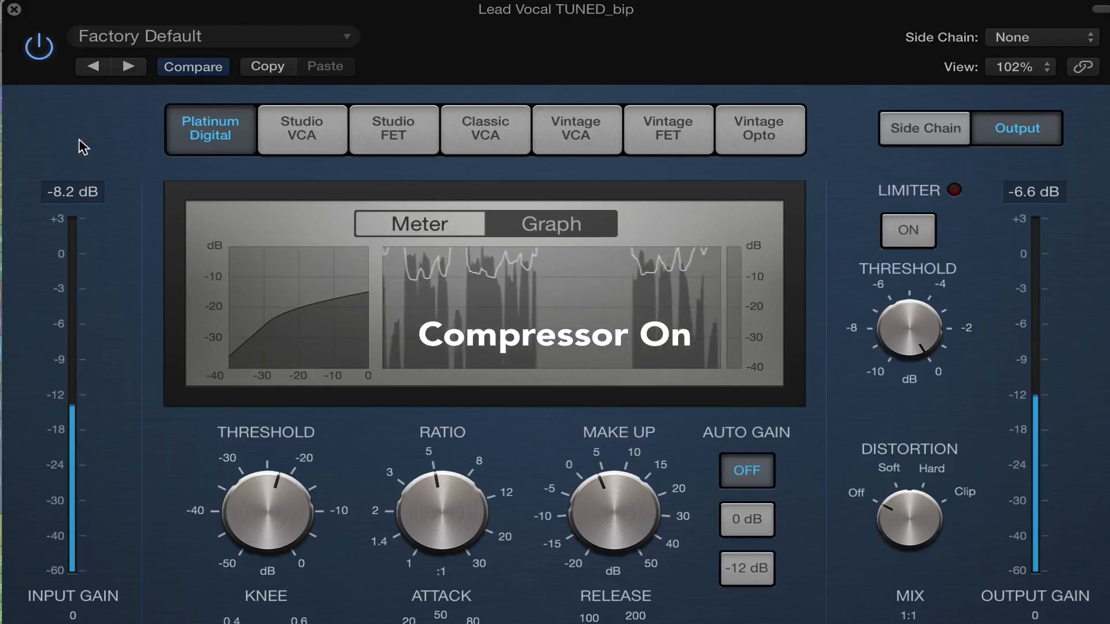
mouse_move(122, 159)
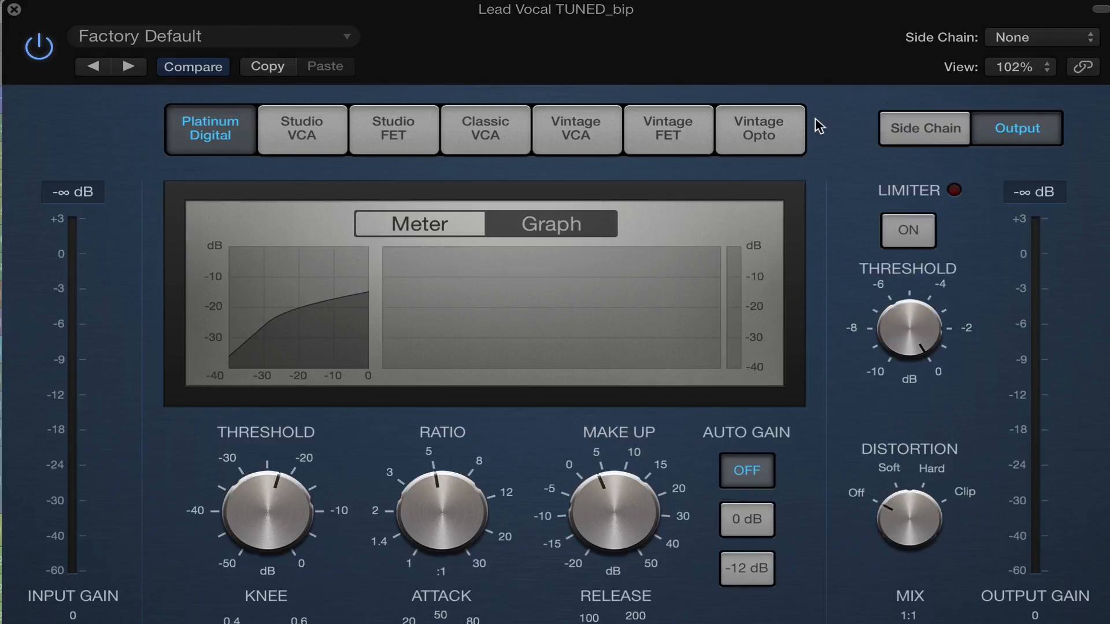
mouse_move(429, 152)
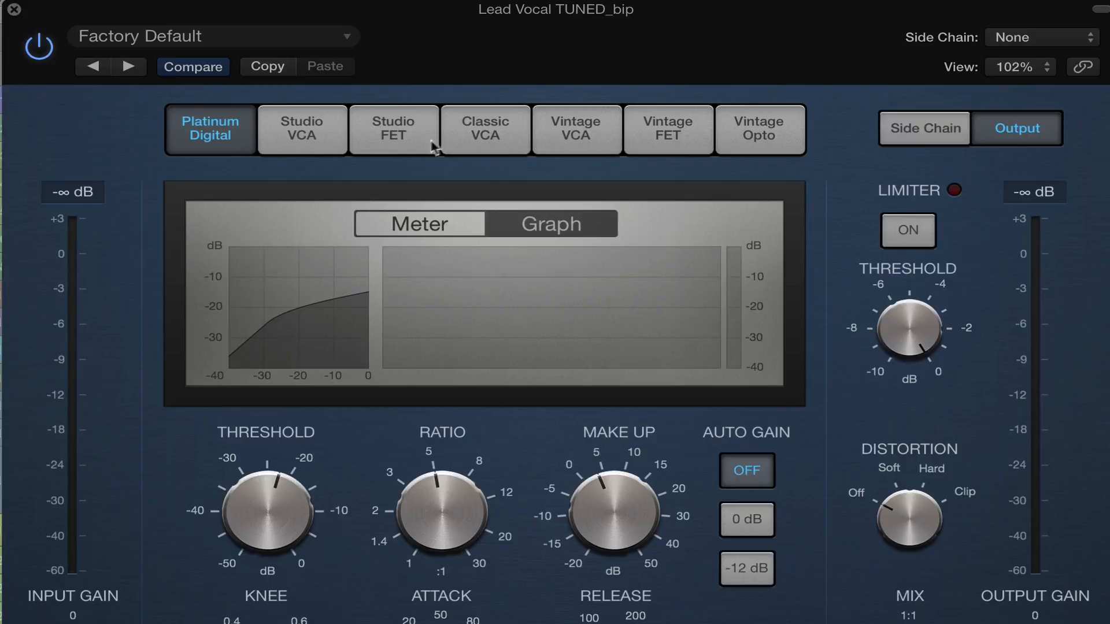
mouse_move(676, 134)
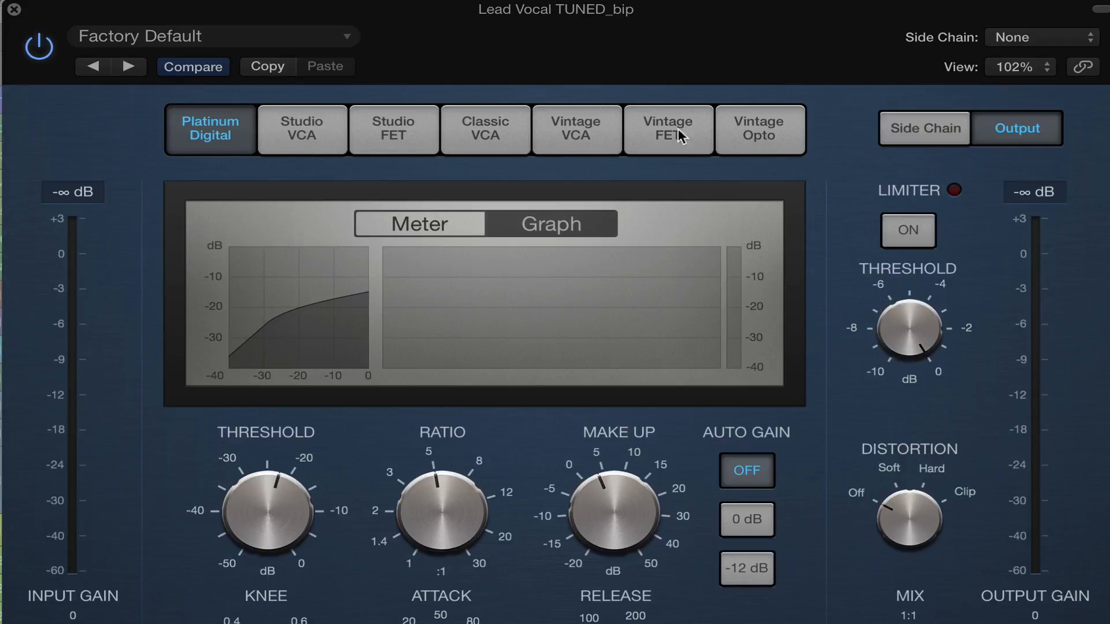
mouse_move(290, 106)
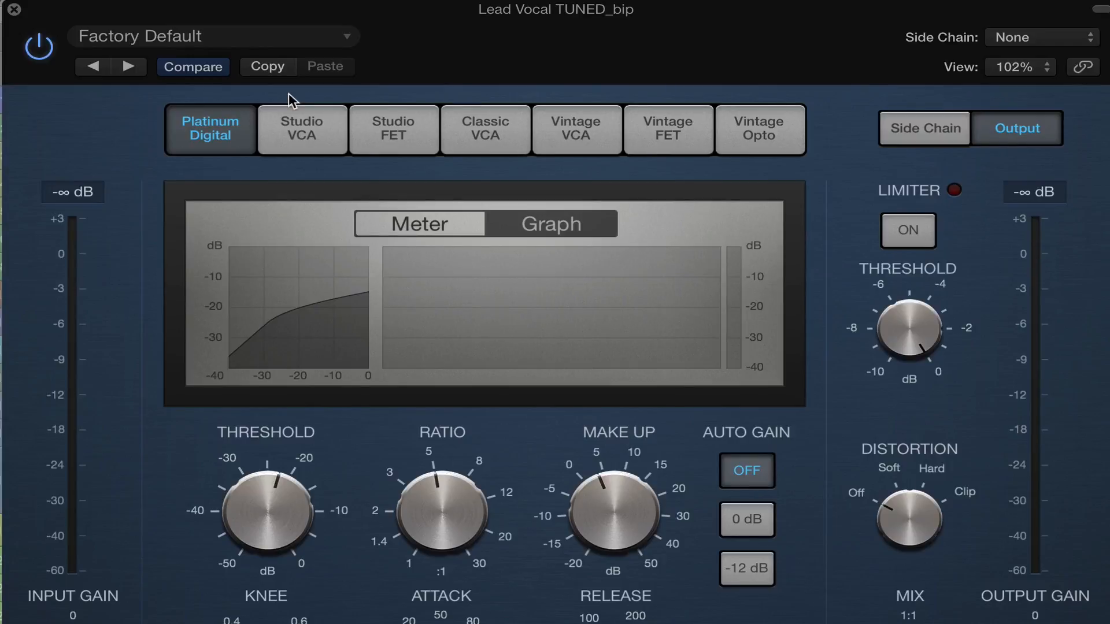
mouse_move(353, 99)
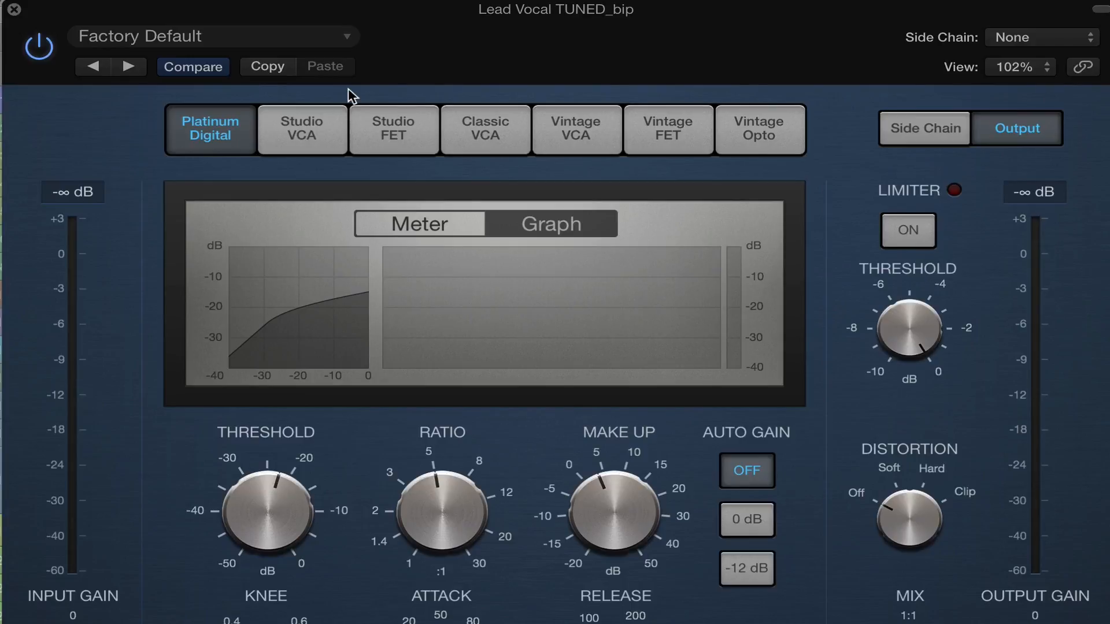
mouse_move(434, 93)
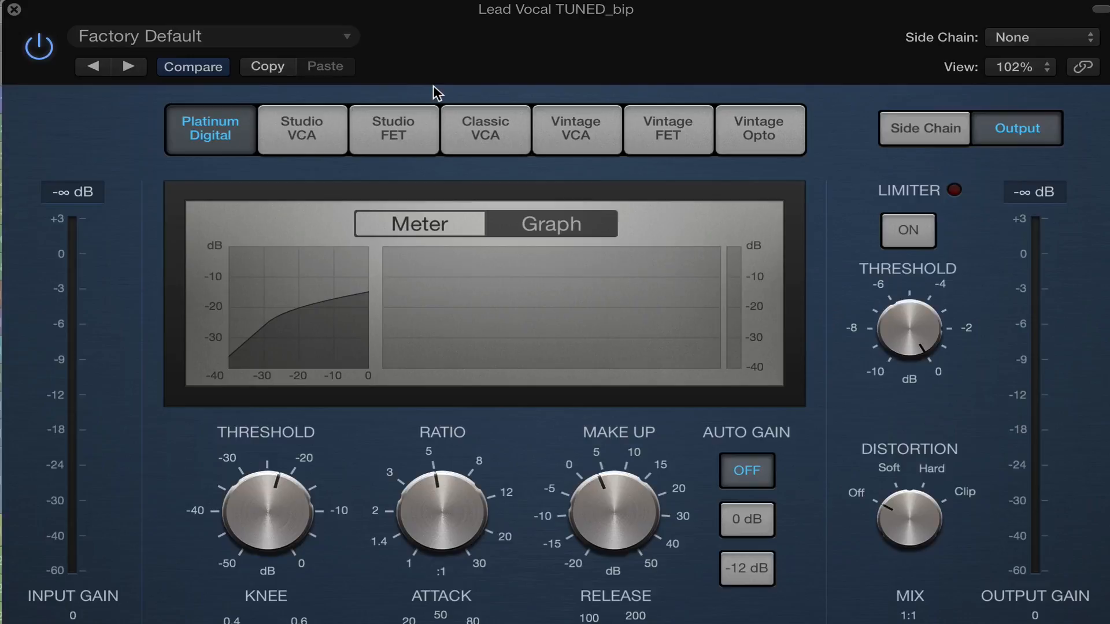
click(301, 129)
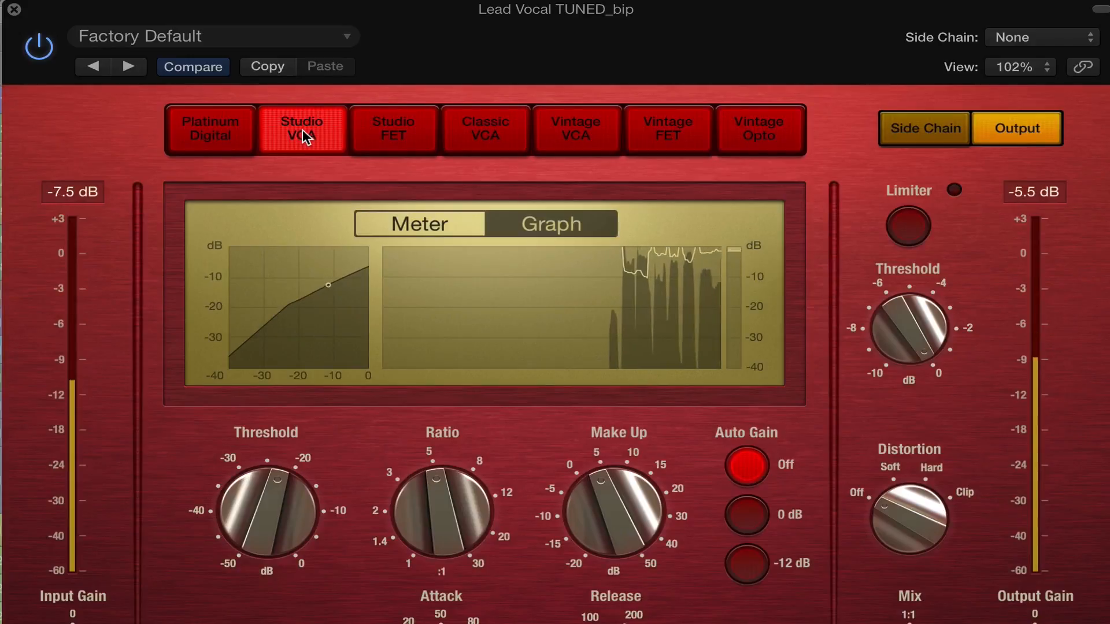
Audition Studio FET, Classic VCA, Vintage VCA, Vintage FET, Vintage Opto, then return to Platinum Digital
click(393, 129)
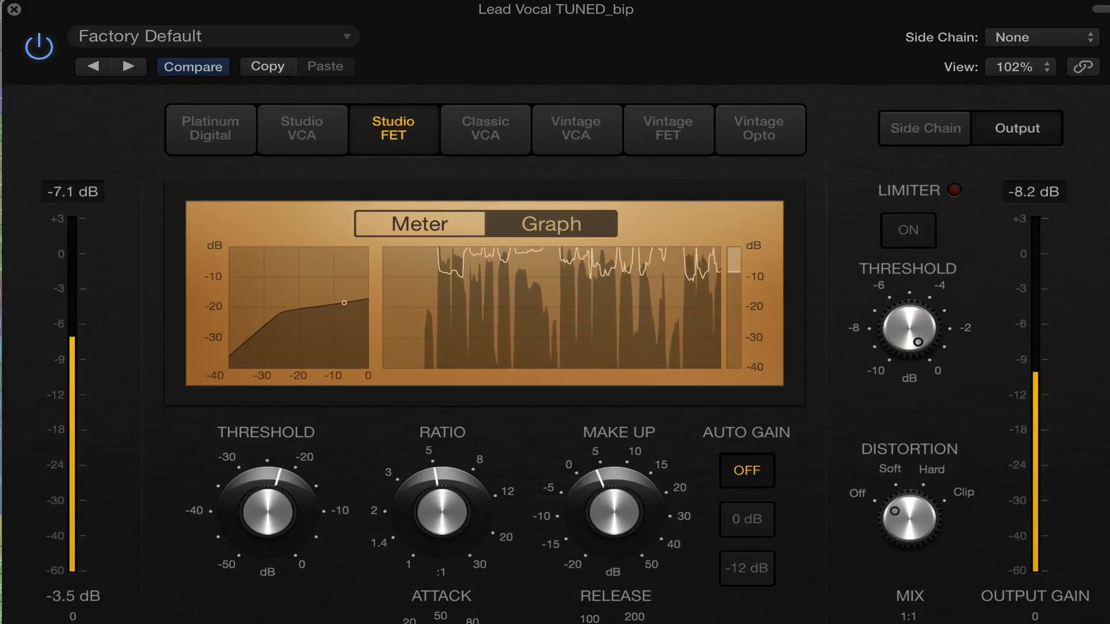
click(484, 129)
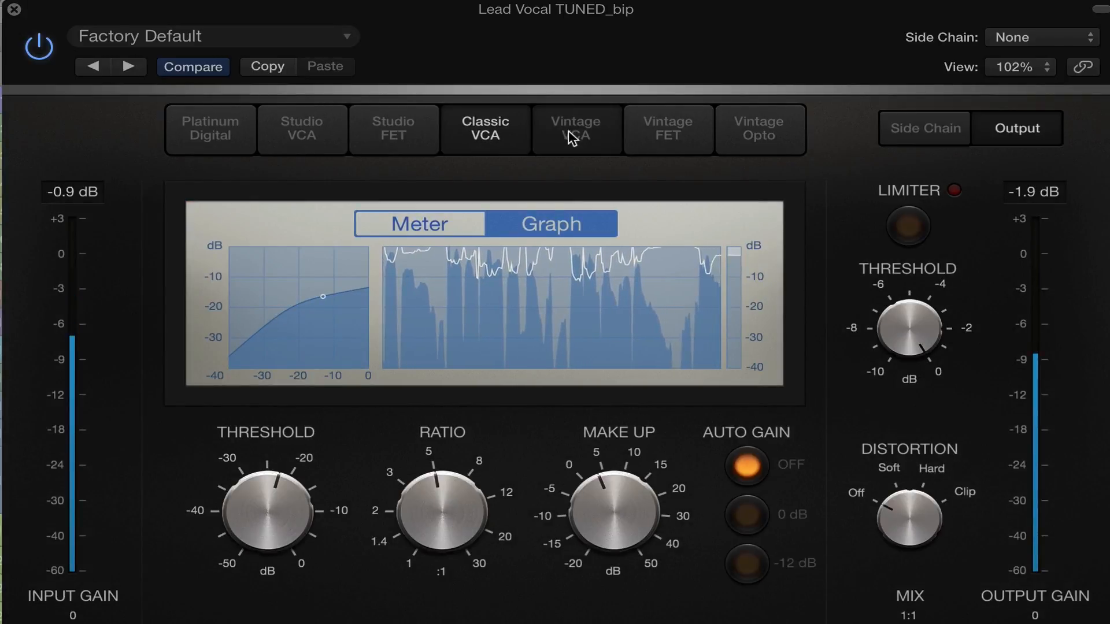
click(575, 129)
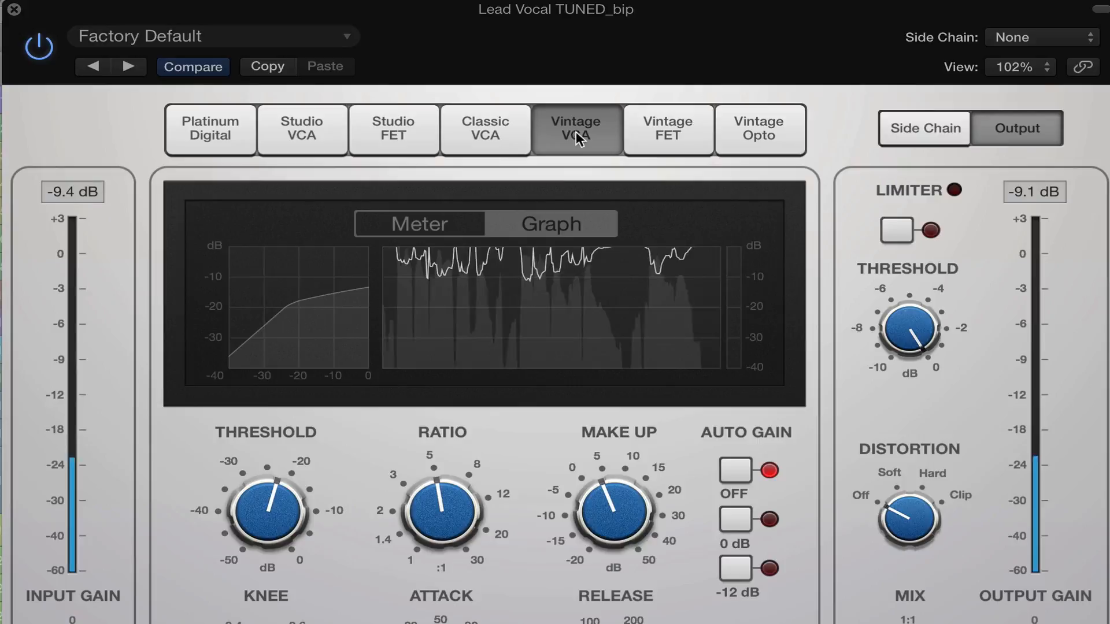
click(667, 130)
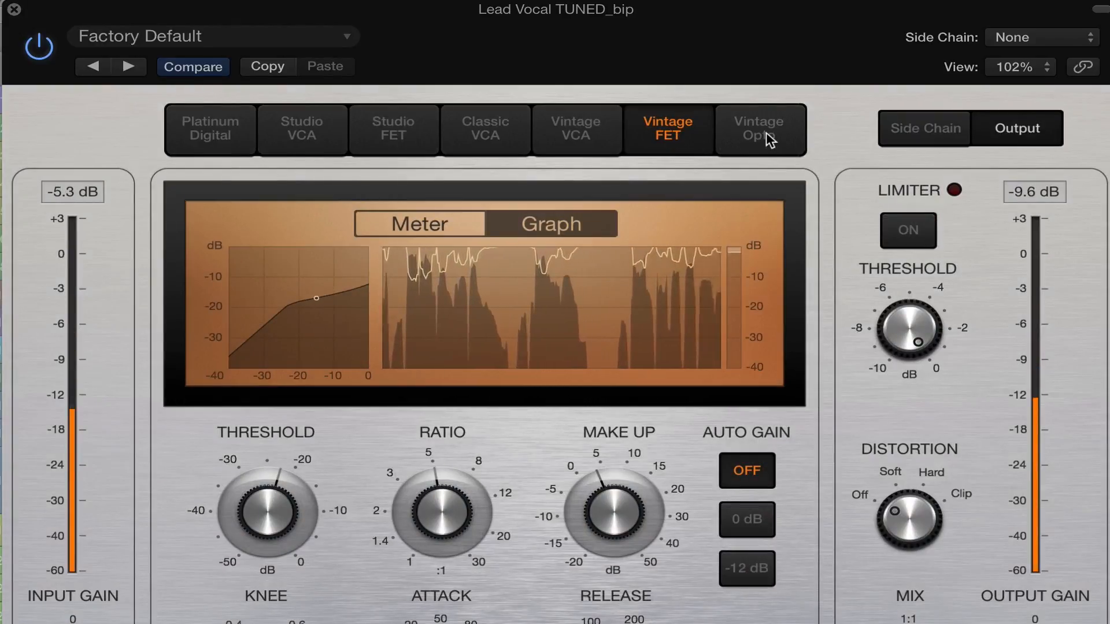
click(760, 129)
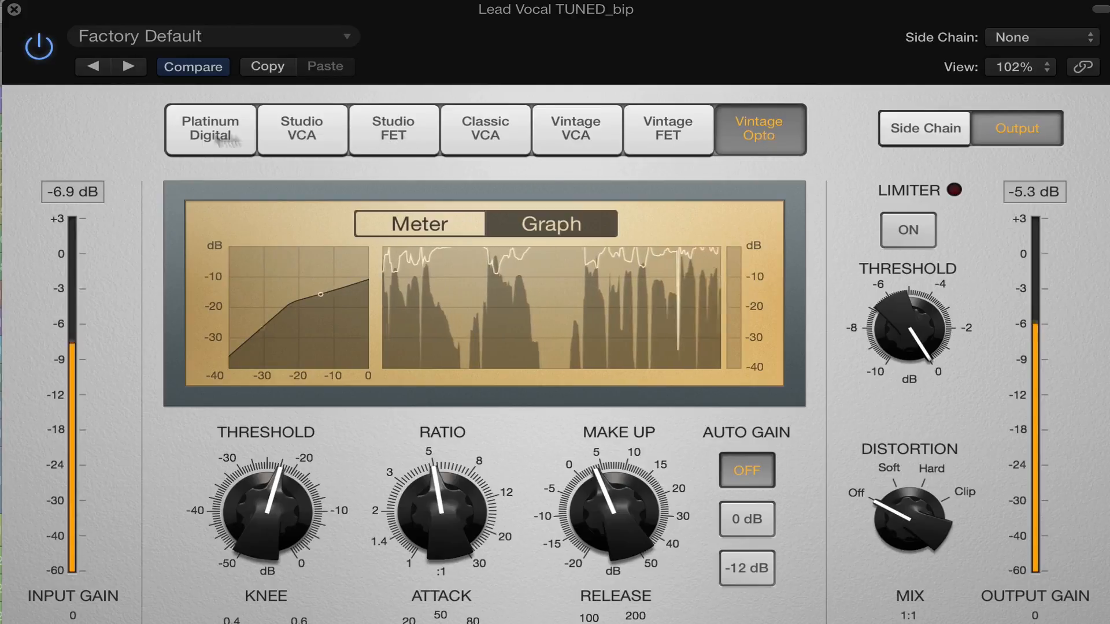
click(209, 128)
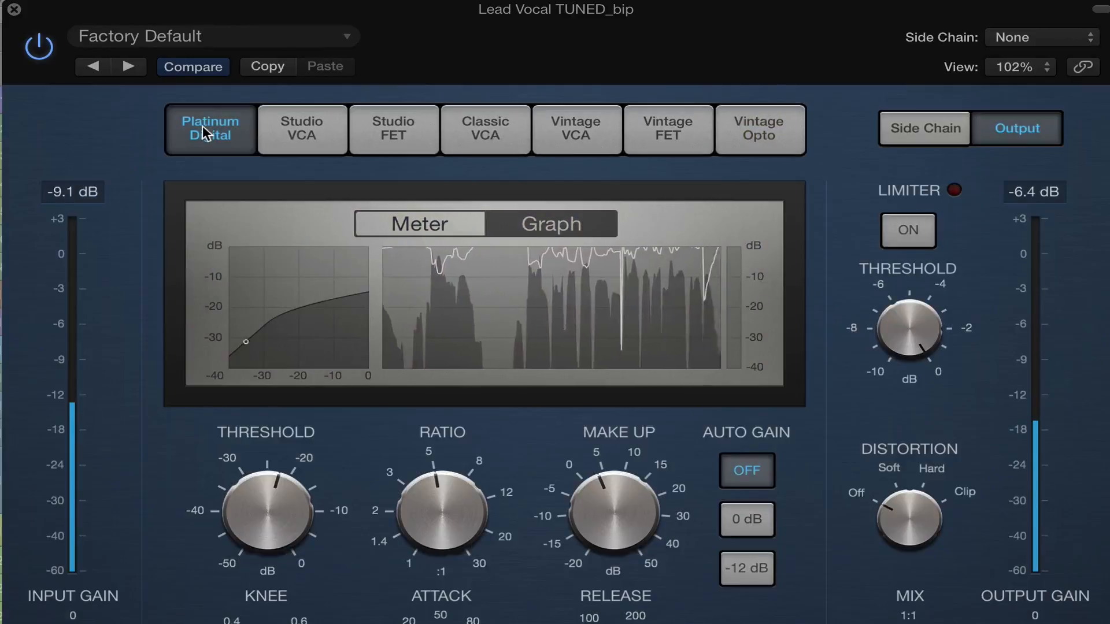